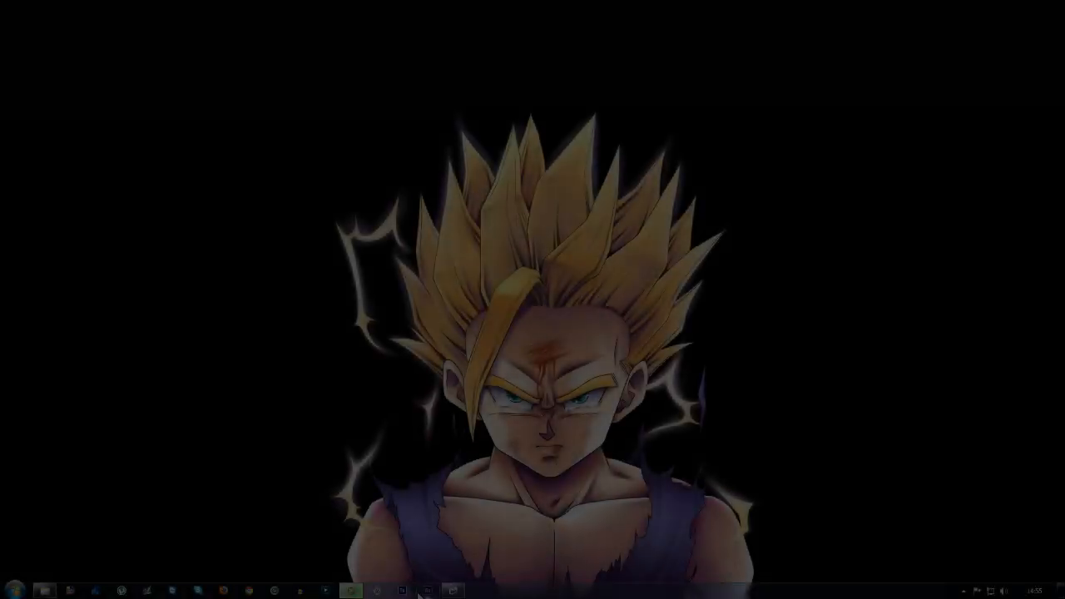
Step: Launch Vegas Pro and select the gameplay clip in My Videos for import
click(349, 591)
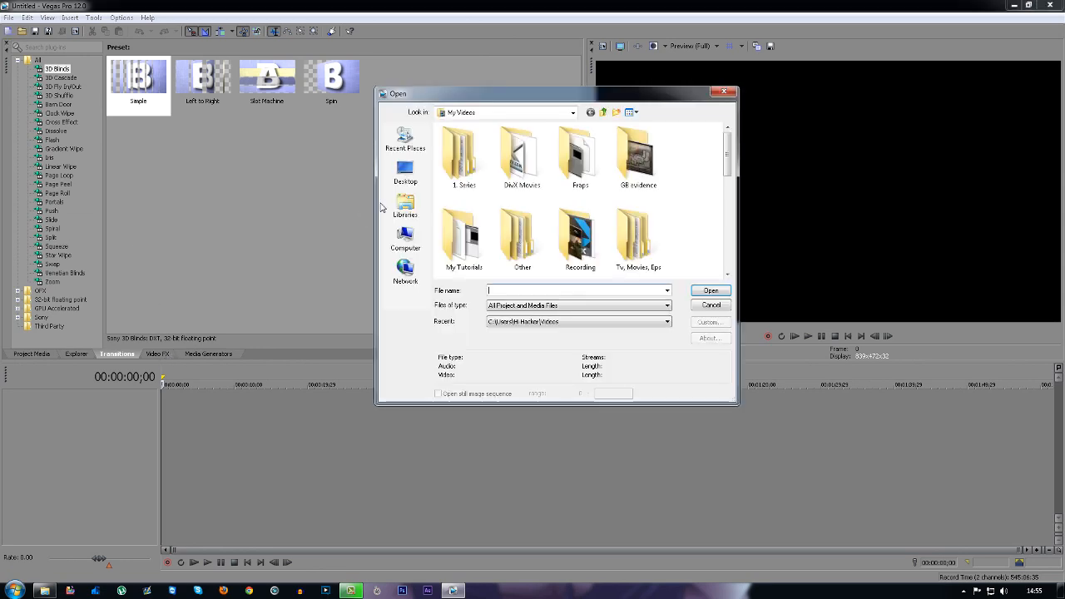
click(639, 208)
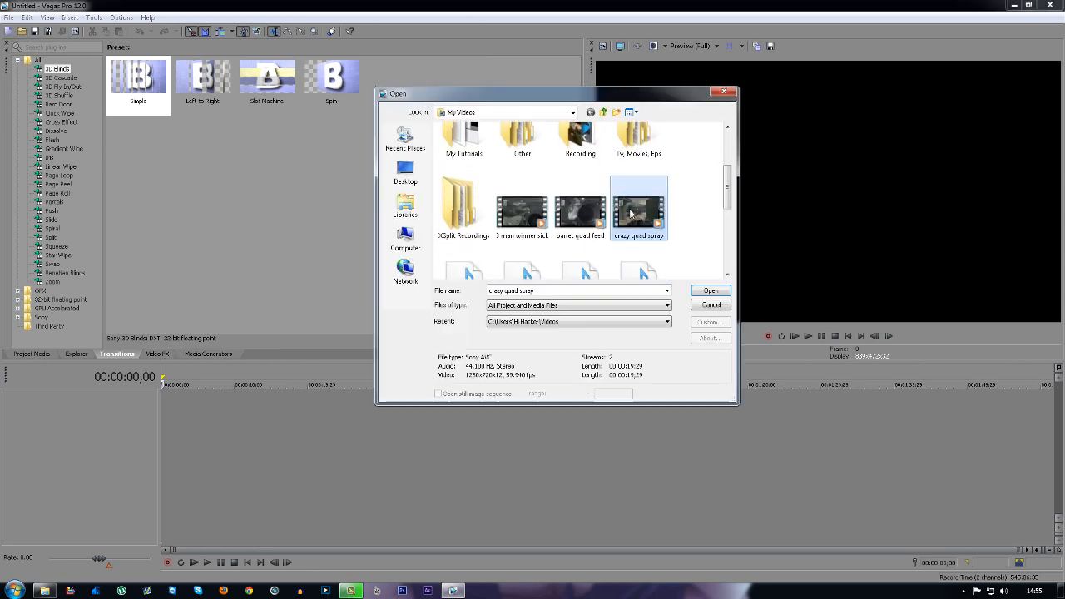
Step: Import the chosen gameplay clip into the project timeline
click(709, 290)
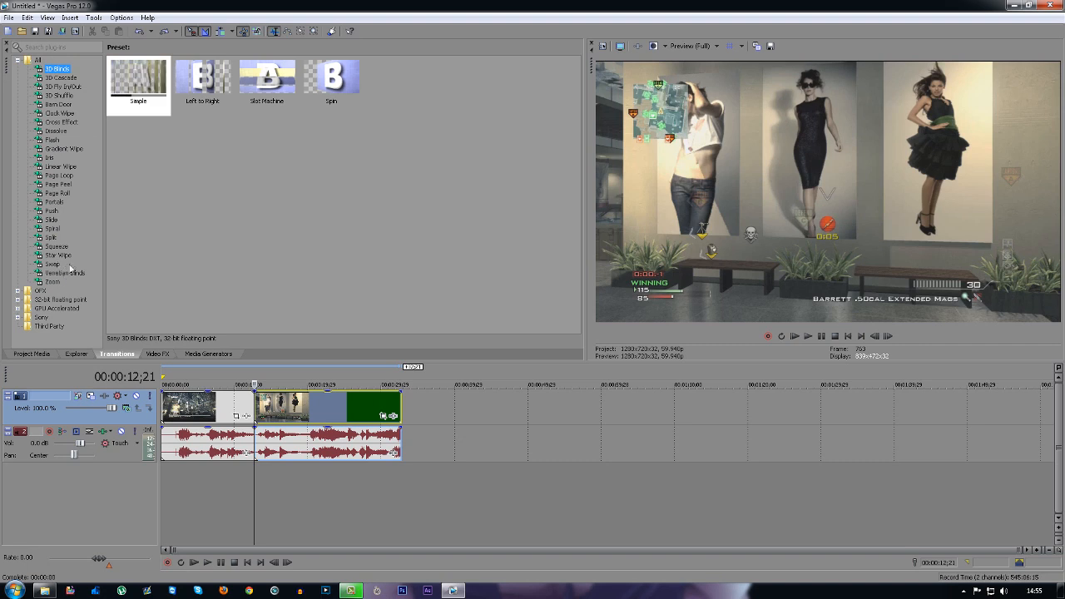
Step: Apply the Default Zoom transition preset at the overlap between the two clips
click(51, 281)
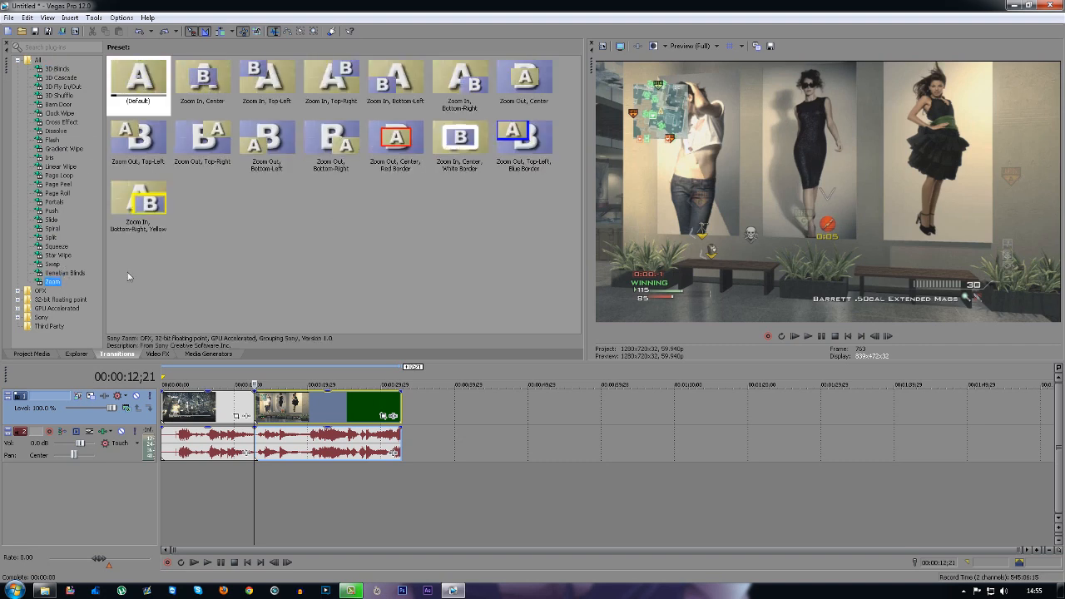
click(138, 80)
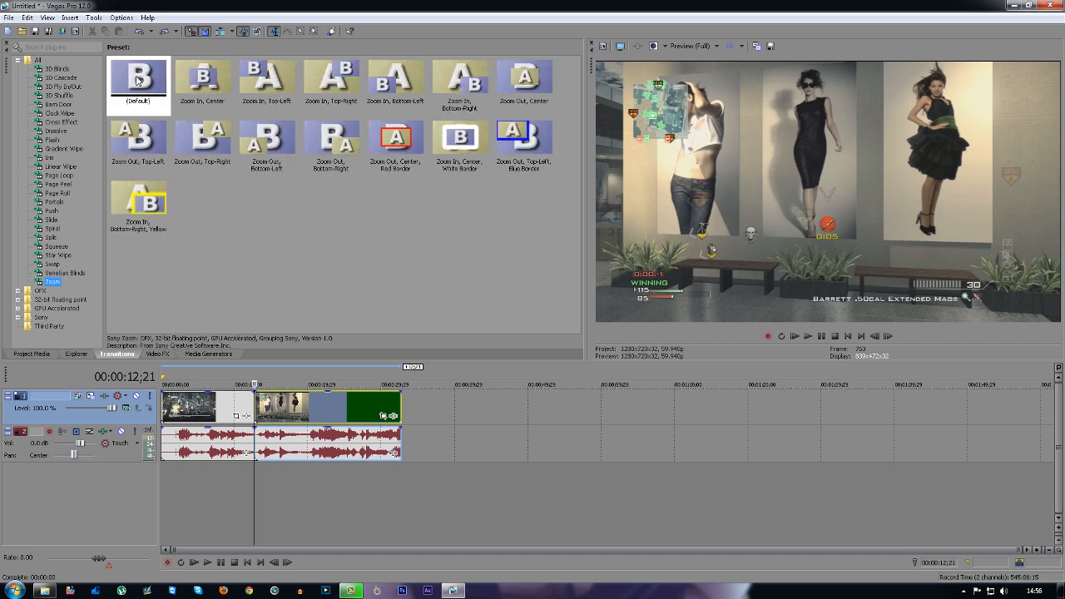
click(138, 83)
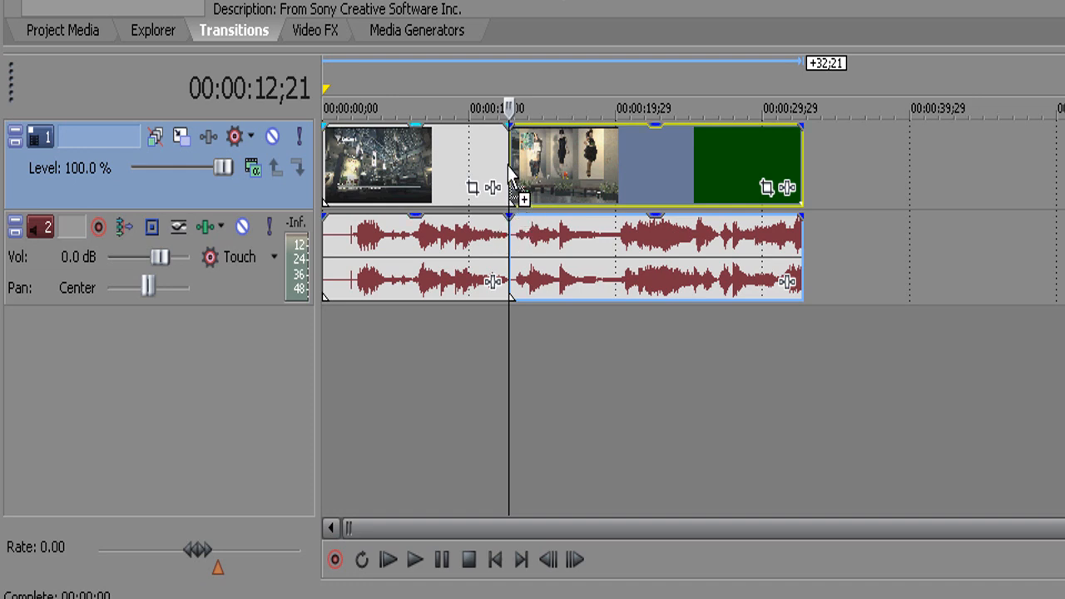
mouse_move(507, 166)
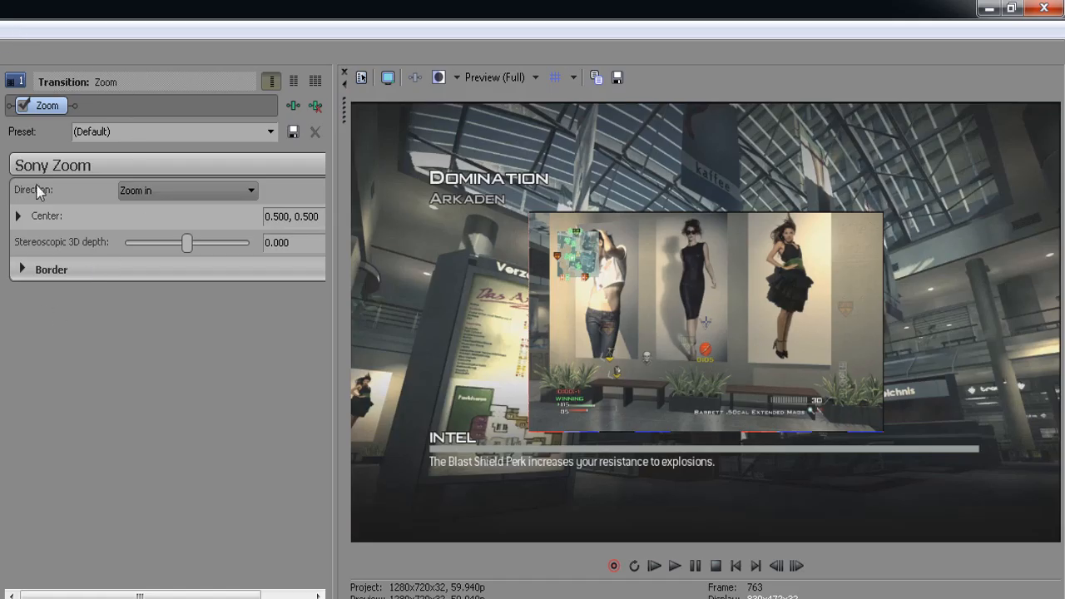
mouse_move(20, 426)
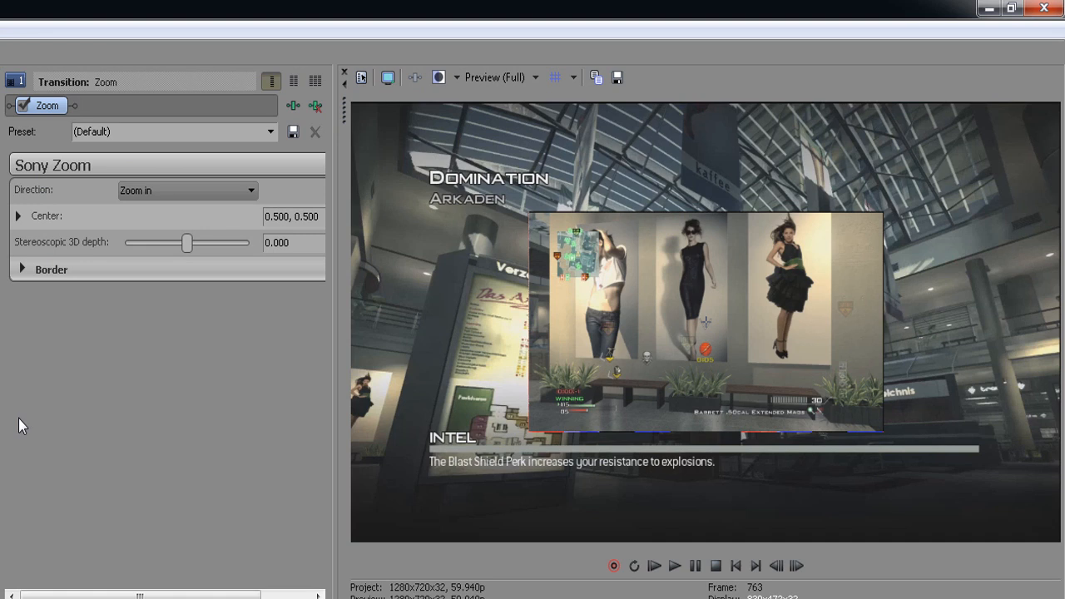
mouse_move(163, 268)
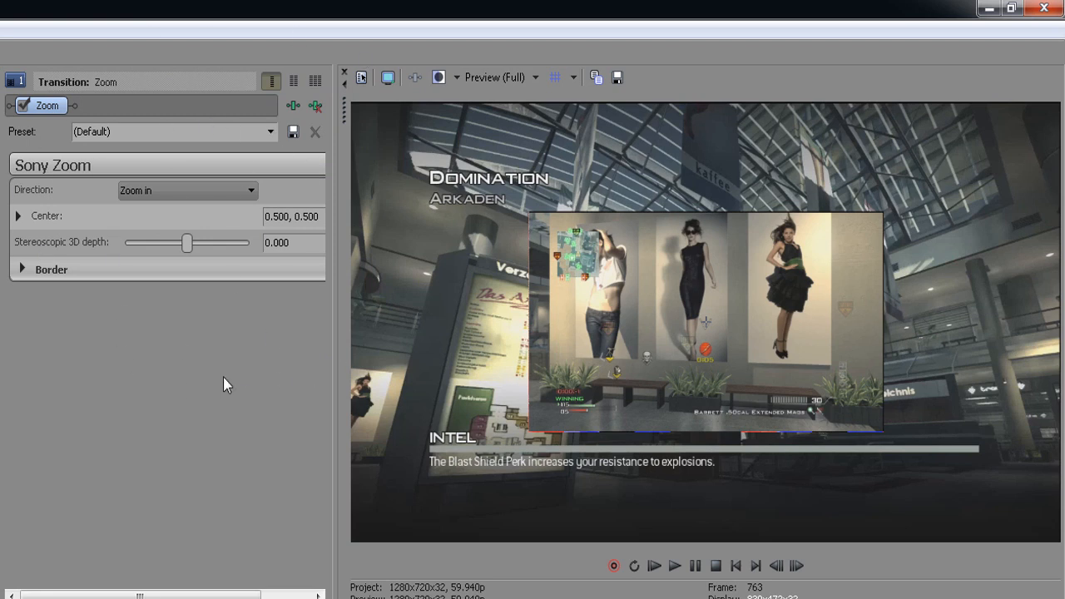
mouse_move(276, 280)
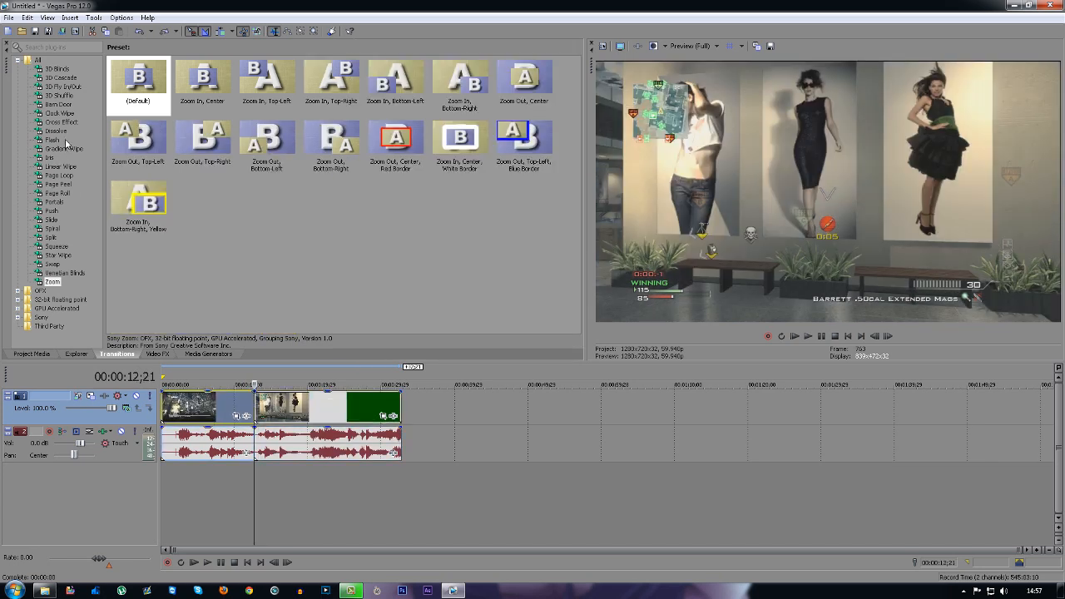
Step: Apply the Default 3D Fly In/Out transition preset at the clip join
click(63, 87)
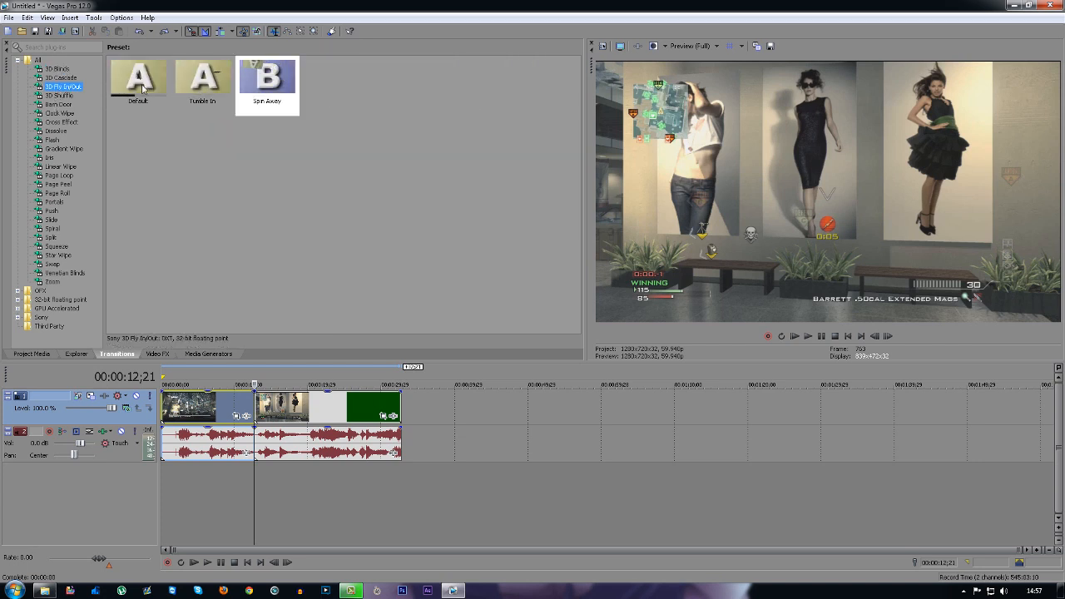
click(137, 80)
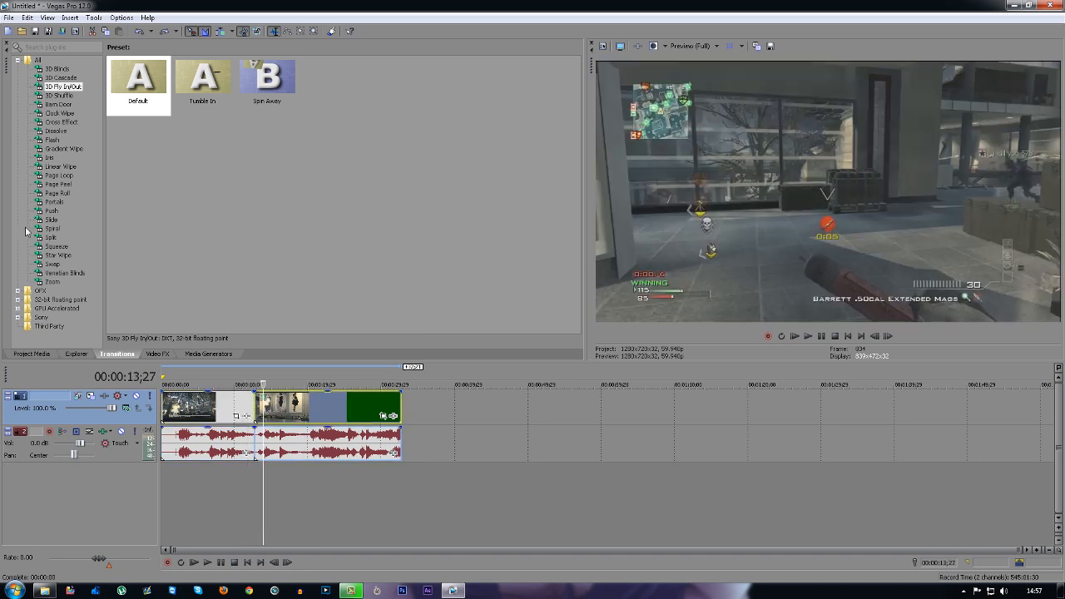
Step: Preview the Venetian Blinds, Push, Iris and Gradient Wipe transition presets in turn
click(65, 273)
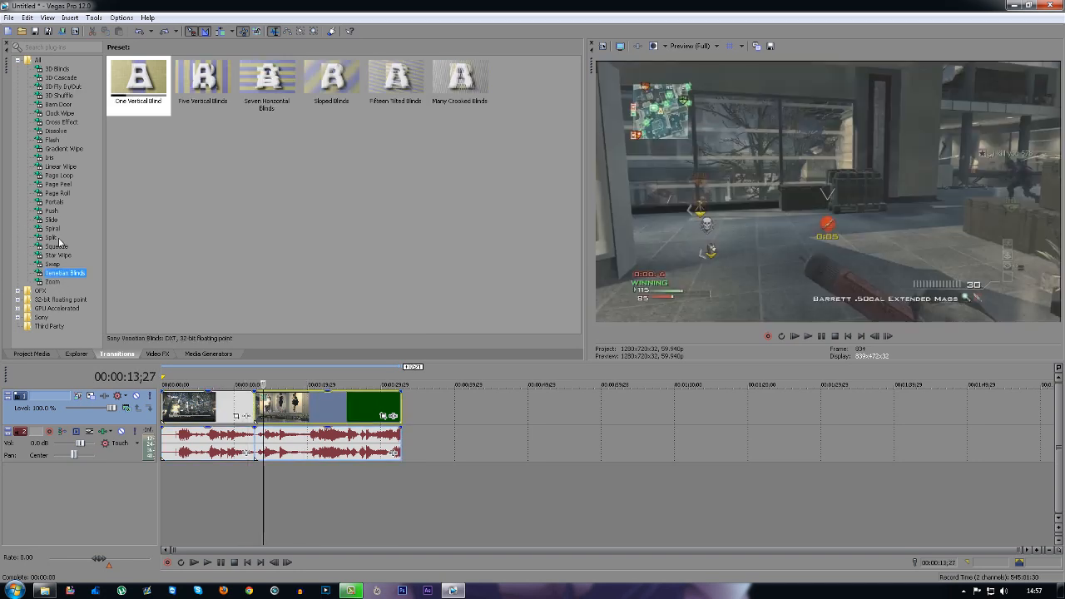
click(52, 210)
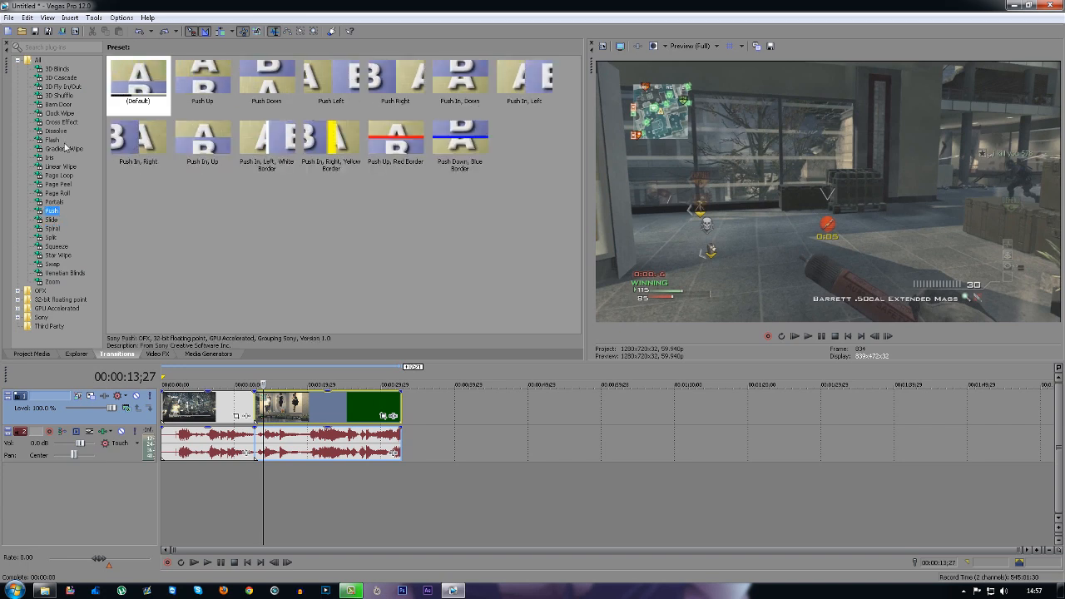
click(50, 156)
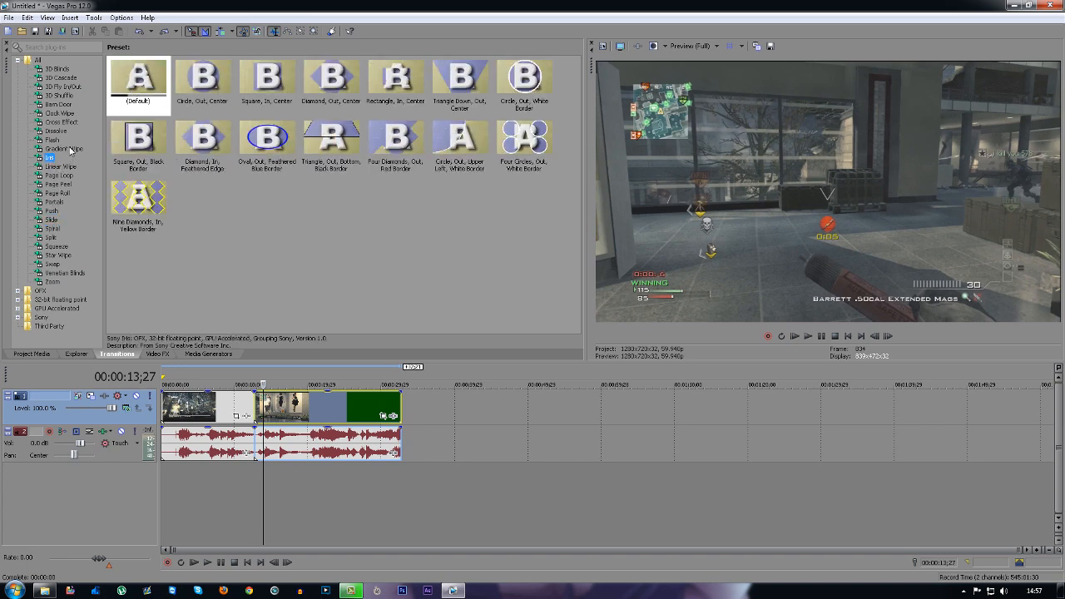
click(63, 148)
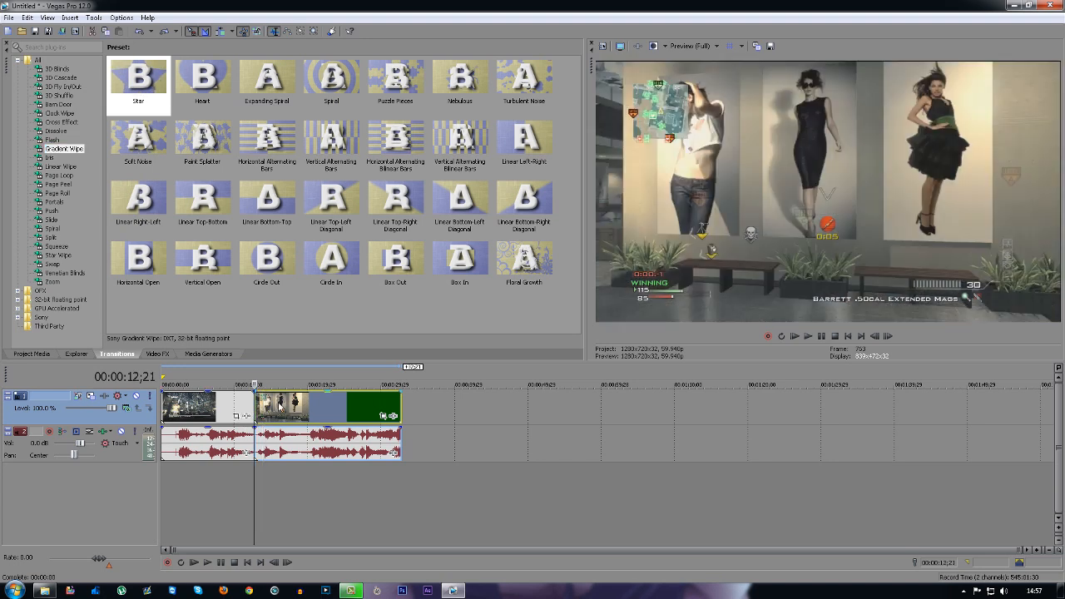
mouse_move(406, 473)
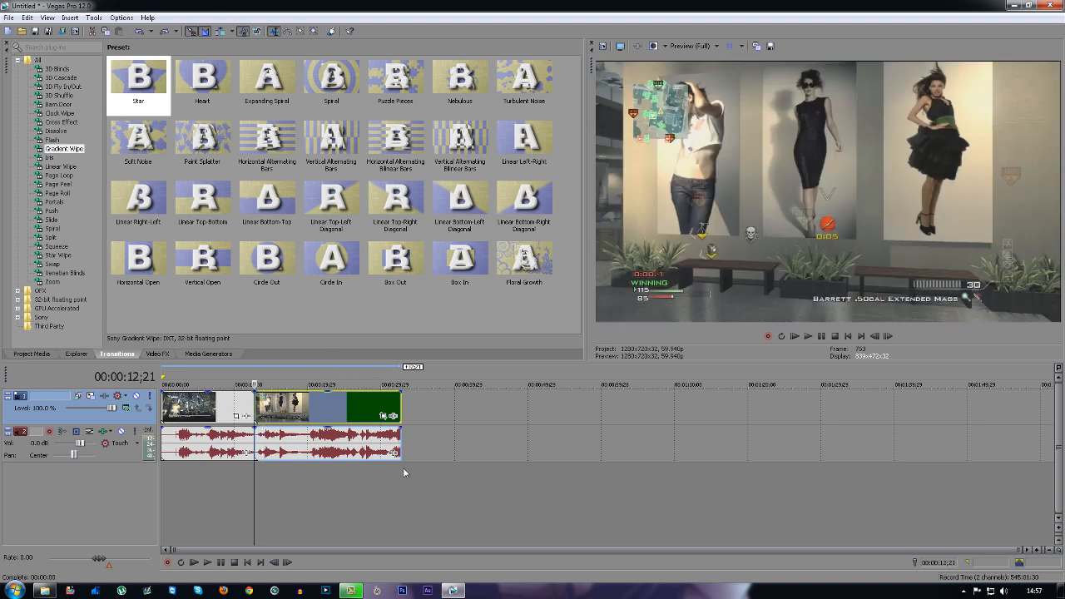